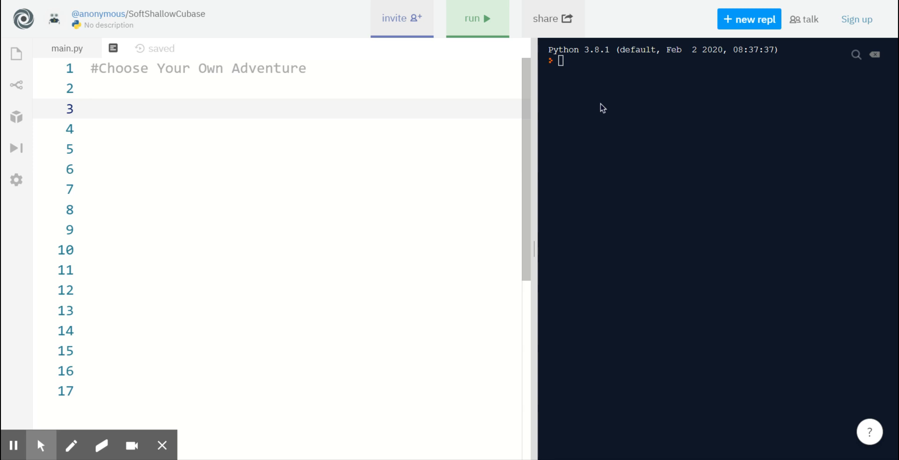
Add game_start = "yes" on its own line under the adventure comment.
{"action": "type", "text": "game_"}
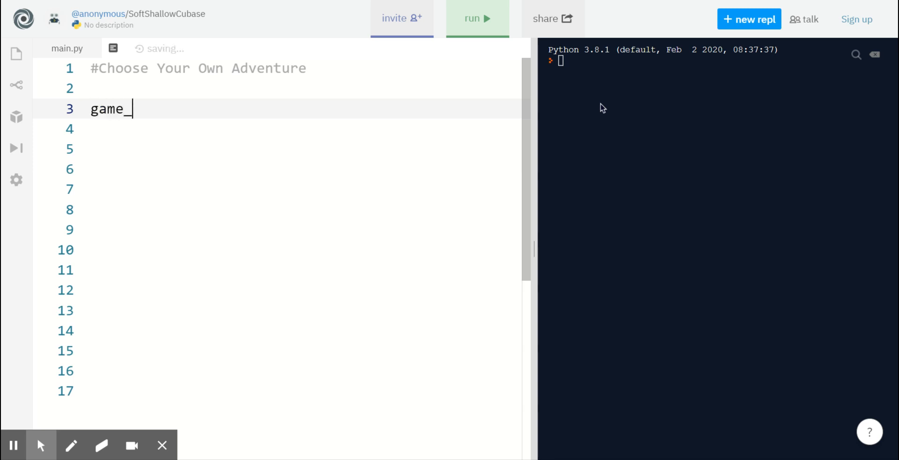
{"action": "type", "text": "start = \"\""}
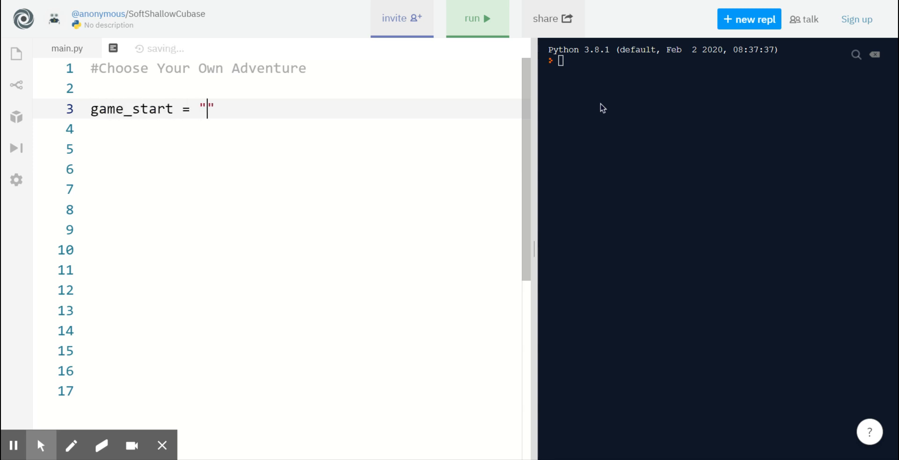
{"action": "type", "text": "yes"}
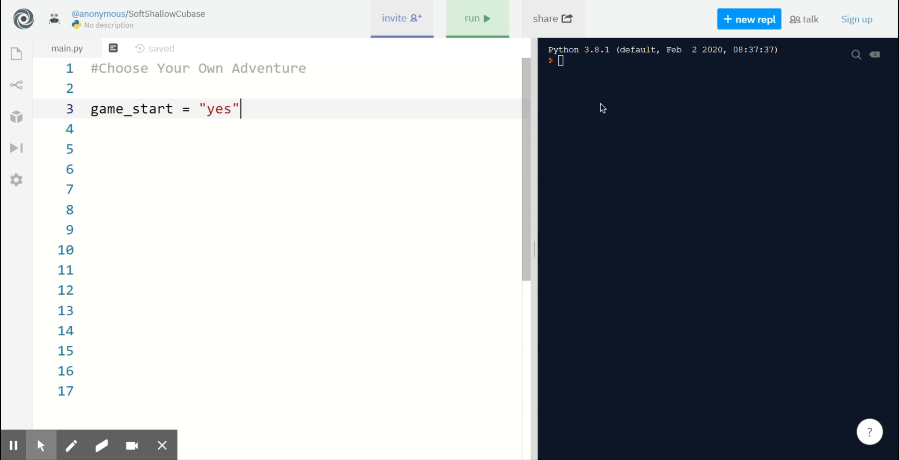
{"action": "key", "text": "enter"}
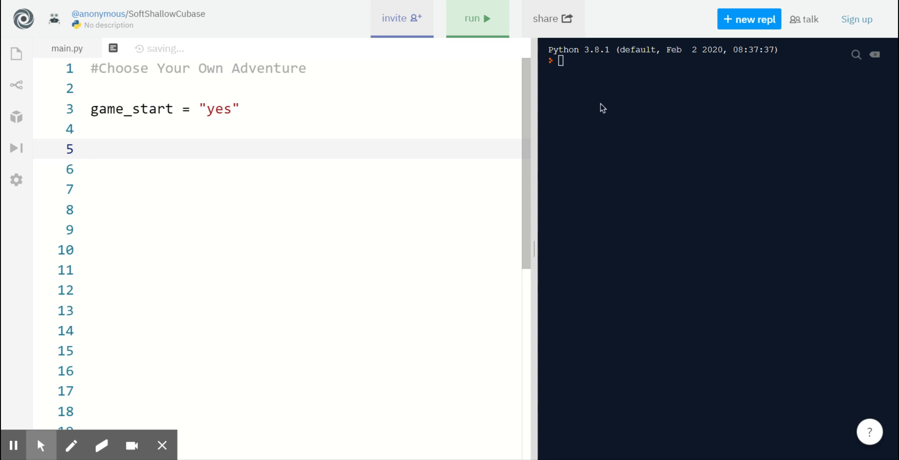
Write a for loop header iterating i over range(5).
{"action": "type", "text": "for"}
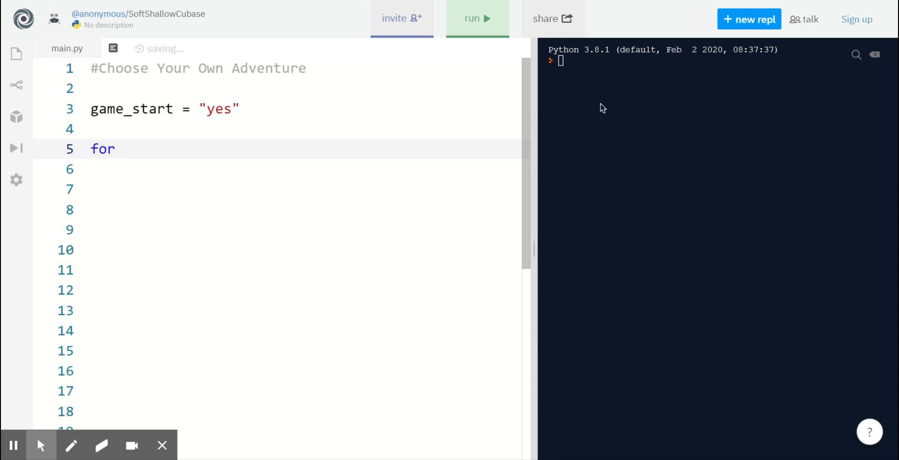
{"action": "type", "text": "i in range("}
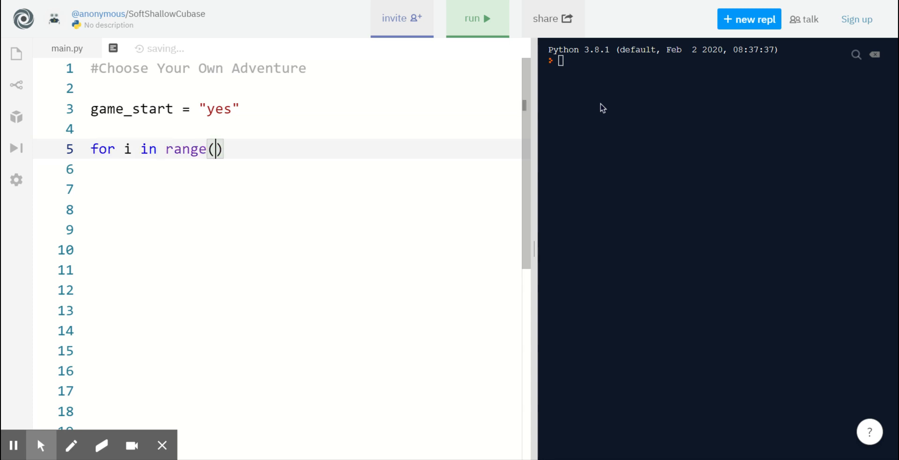
{"action": "type", "text": "5"}
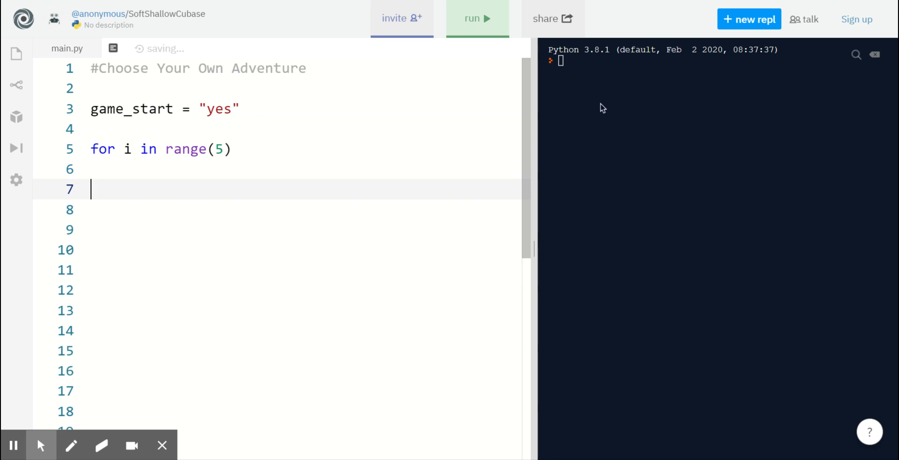
Write a while loop header checking game_start == "yes".
{"action": "type", "text": "while game"}
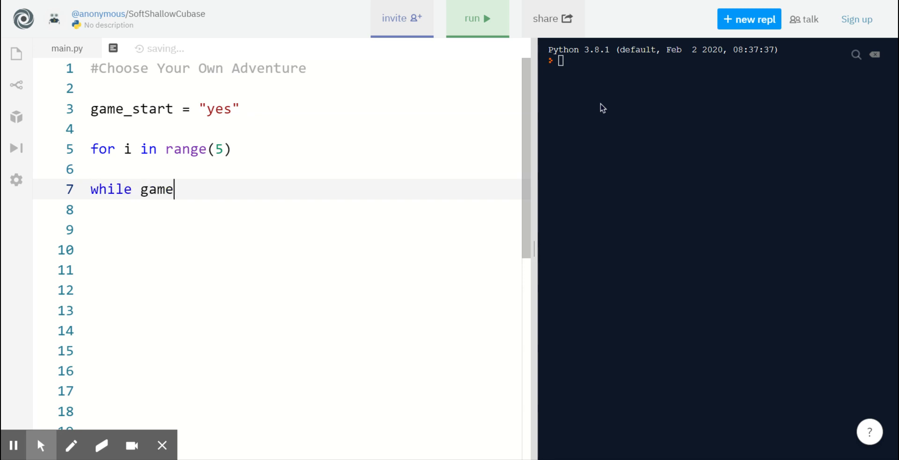
{"action": "type", "text": "_start == \""}
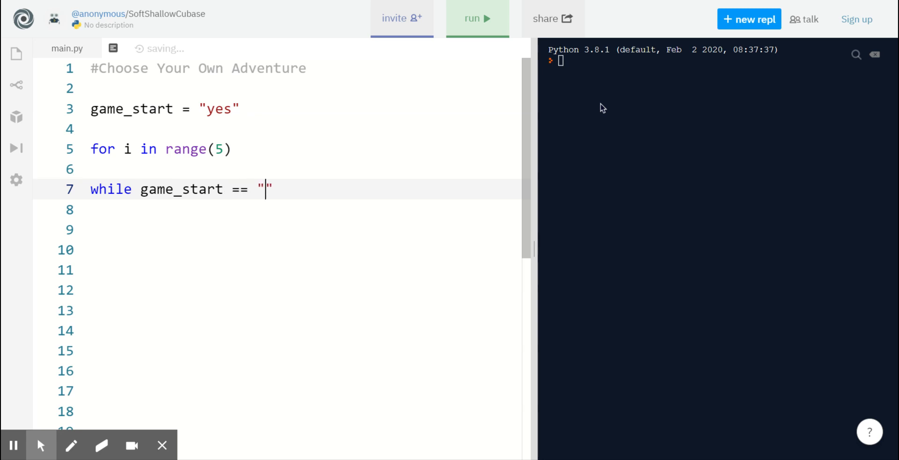
{"action": "type", "text": "yes"}
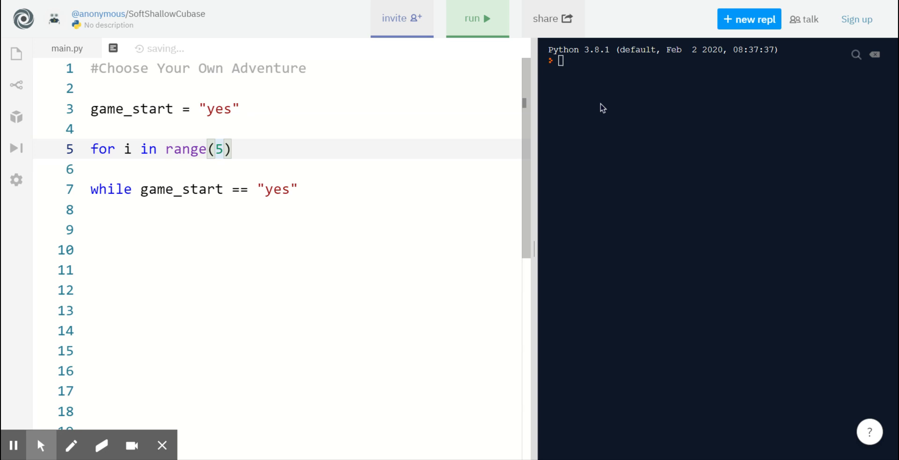
{"action": "double_click", "coordinate": [221, 149]}
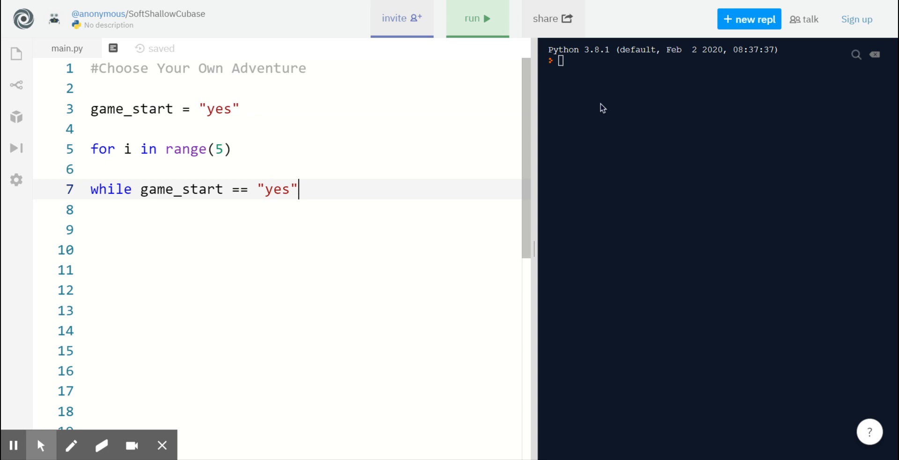
Remove the for loop line and end the while header with a colon, starting its body.
{"action": "double_click", "coordinate": [198, 149]}
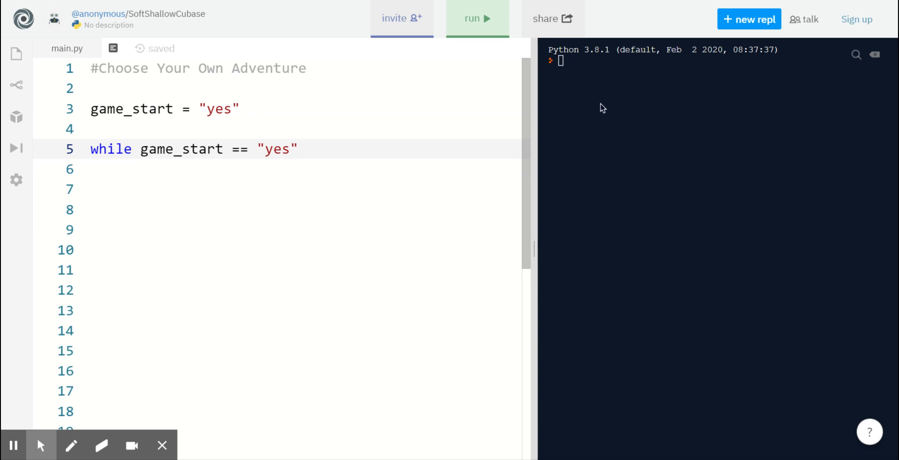
{"action": "type", "text": ":"}
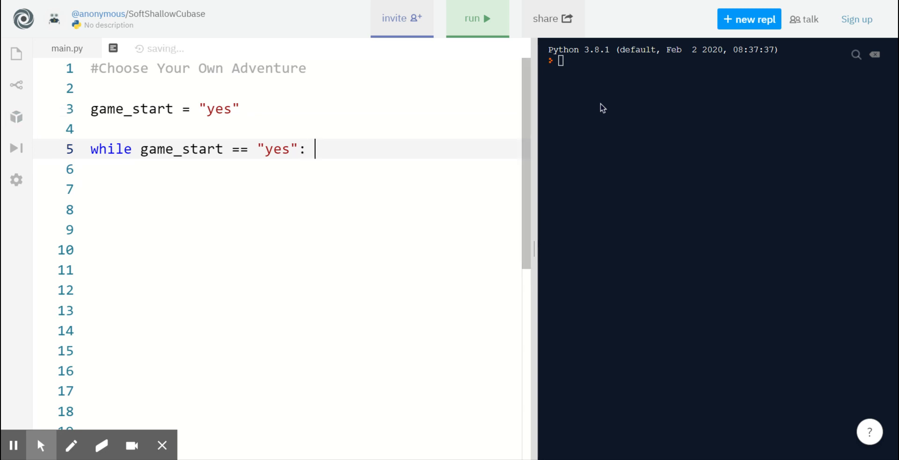
{"action": "key", "text": "Enter"}
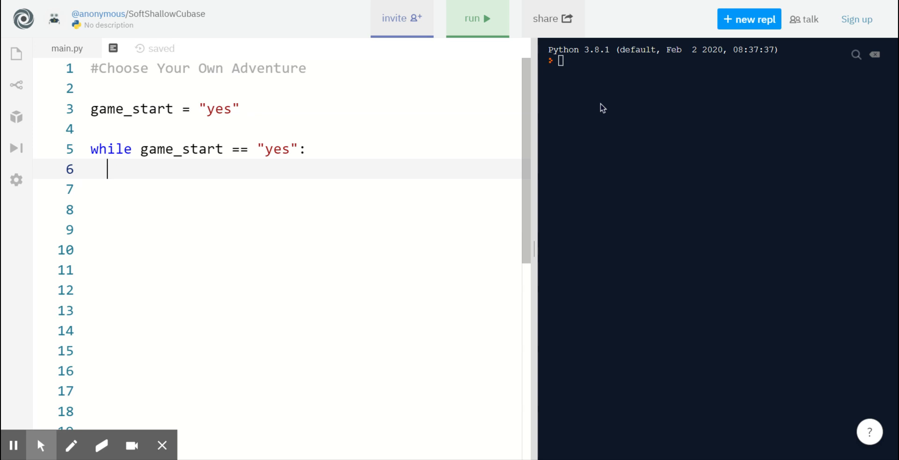
Print the story: watching TV home alone, bedroom power goes out, do you go downstairs?
{"action": "type", "text": "print"}
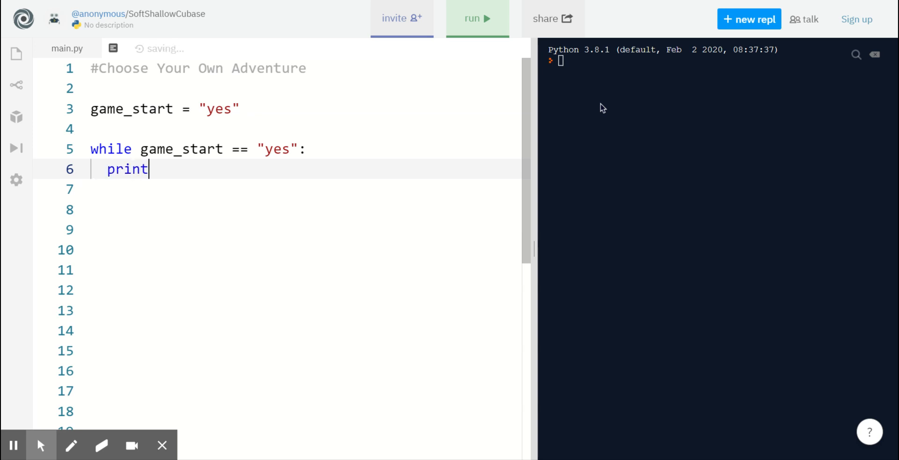
{"action": "type", "text": "(\"\")"}
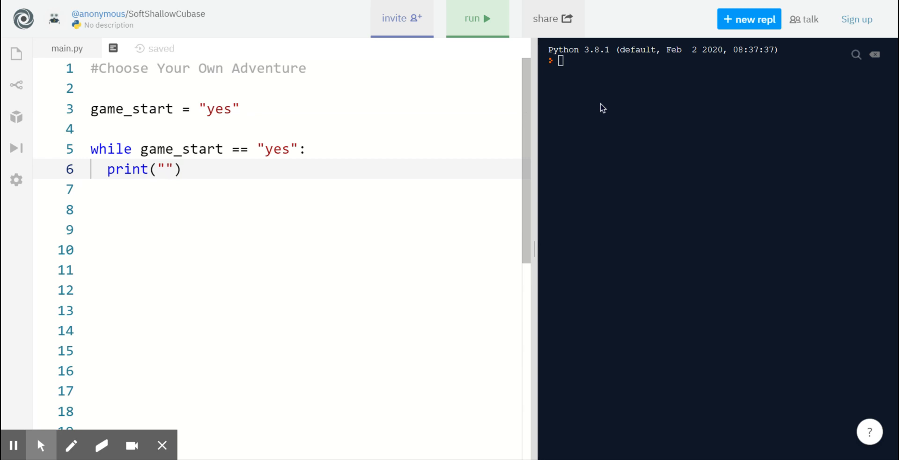
{"action": "left_click", "coordinate": [166, 169]}
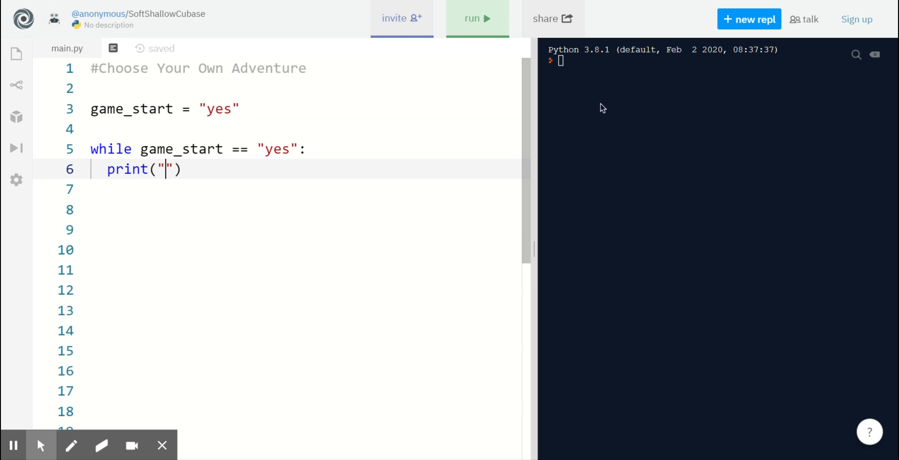
{"action": "type", "text": "You'"}
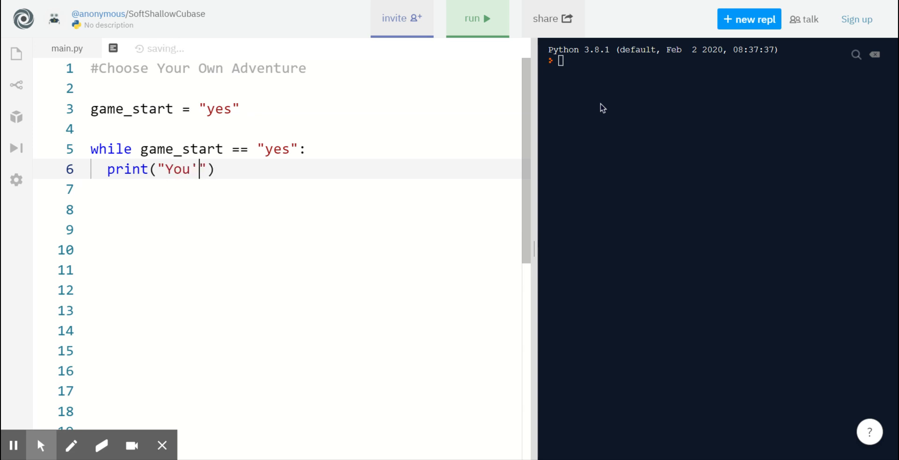
{"action": "type", "text": "re"}
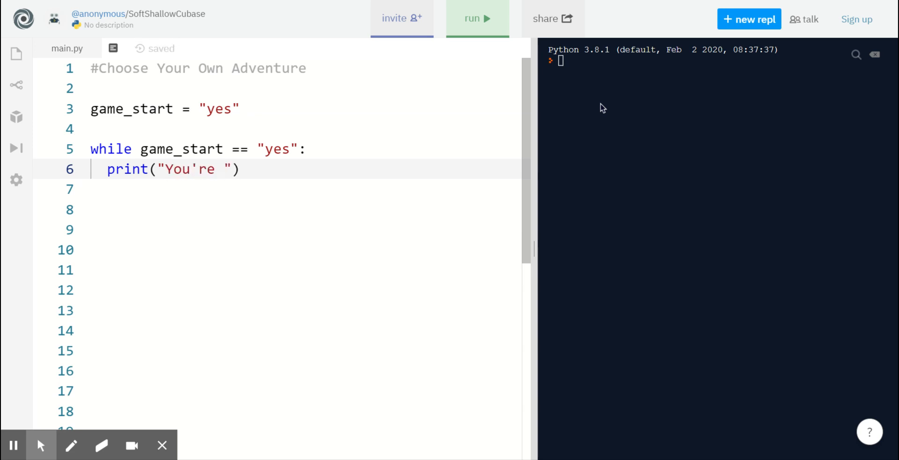
{"action": "type", "text": "watching TV home alone, and"}
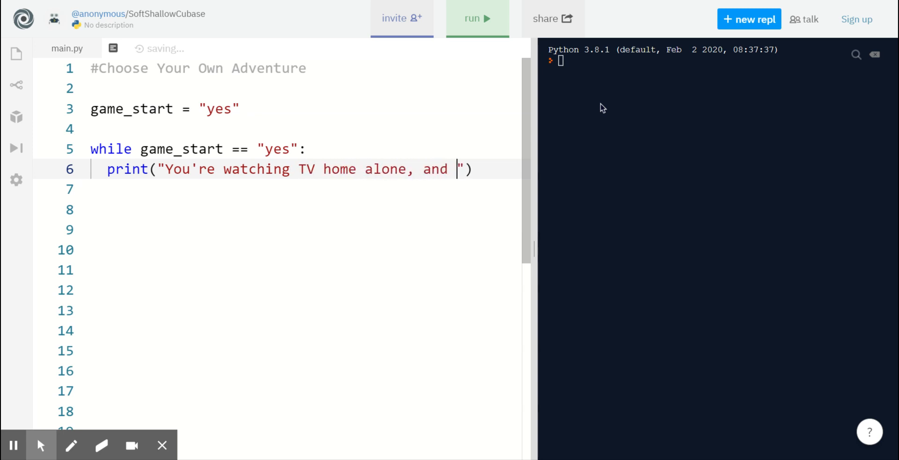
{"action": "type", "text": "the power in"}
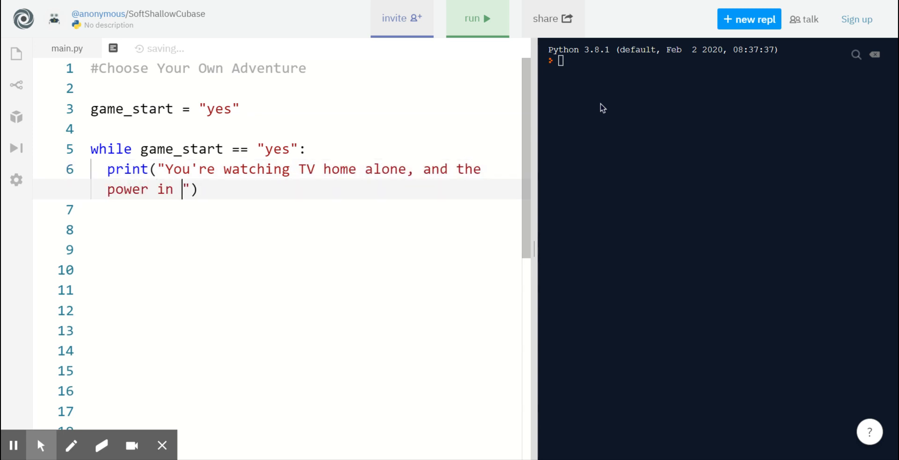
{"action": "type", "text": "your bedroom goes ou"}
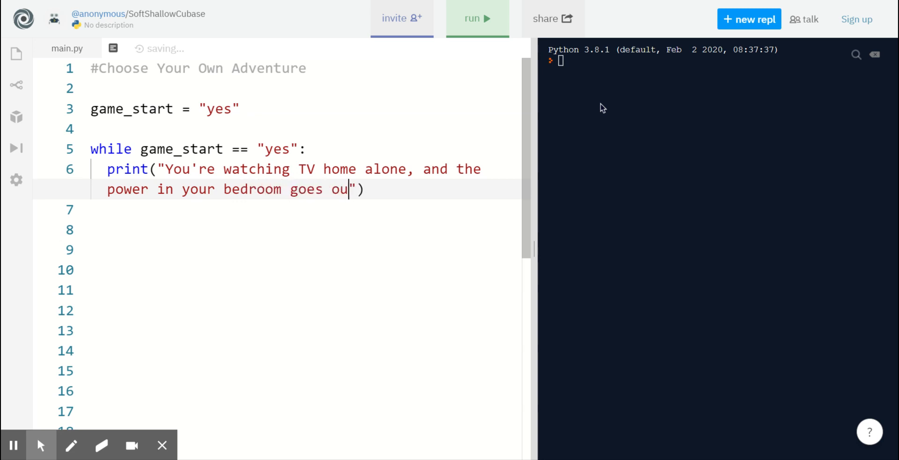
{"action": "type", "text": "t. Do you go downstairs to check i"}
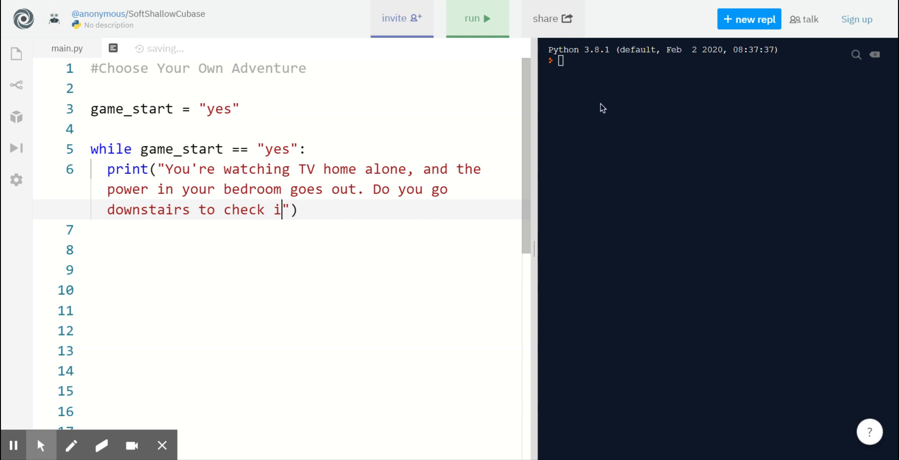
{"action": "type", "text": "t out?"}
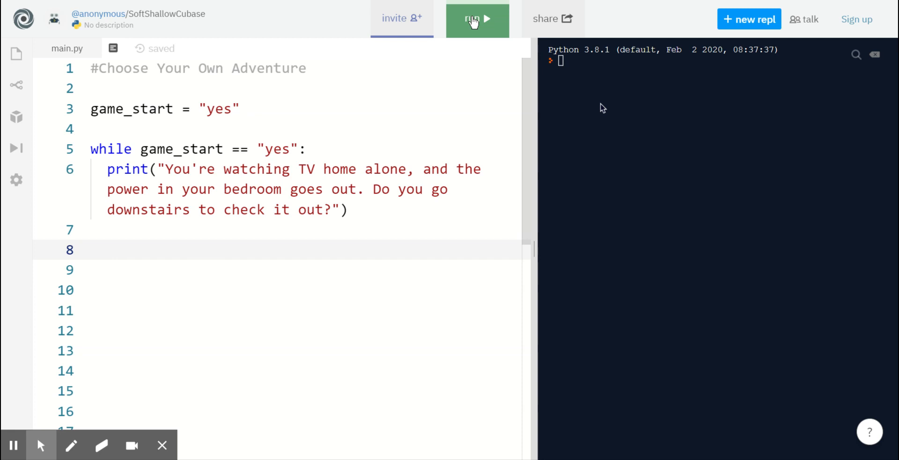
Run the program, see the line repeat endlessly, and stop it.
{"action": "left_click", "coordinate": [475, 18]}
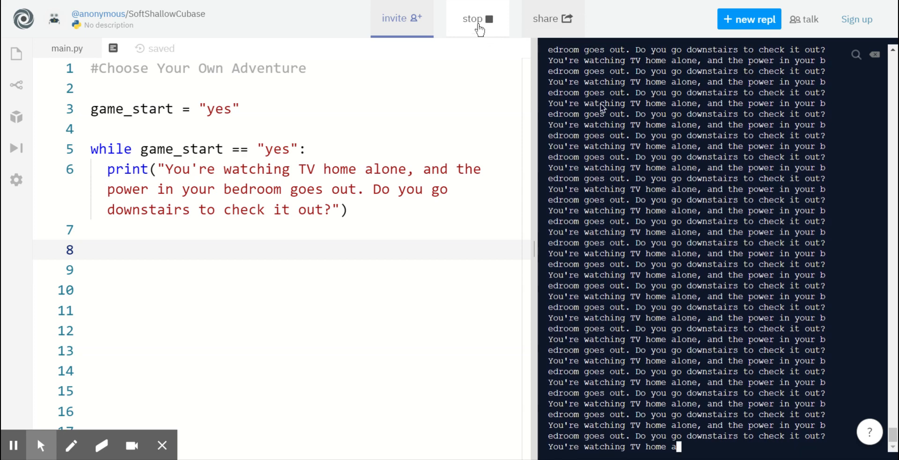
{"action": "left_click", "coordinate": [472, 19]}
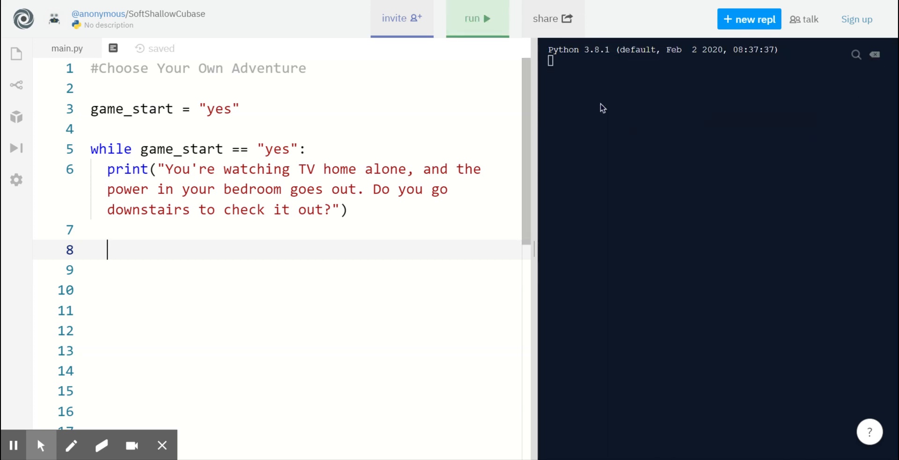
Reassign game_start from input("Do you want to start over? ") inside the loop.
{"action": "type", "text": "g"}
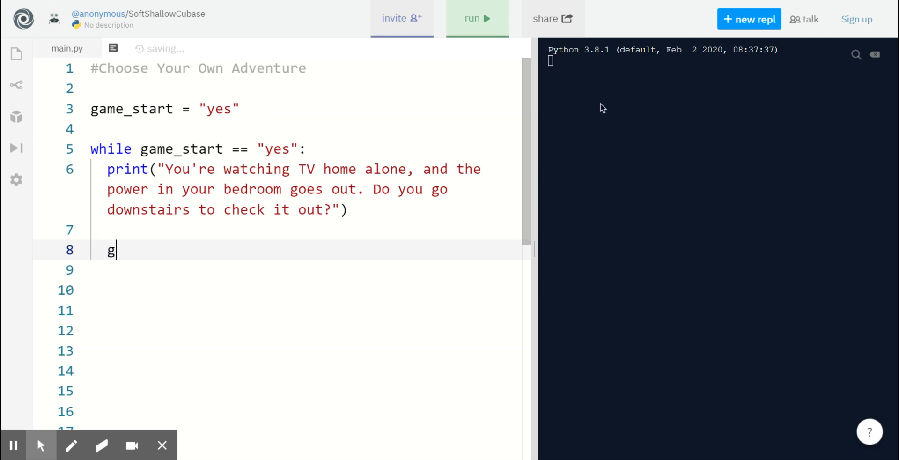
{"action": "type", "text": "ame_"}
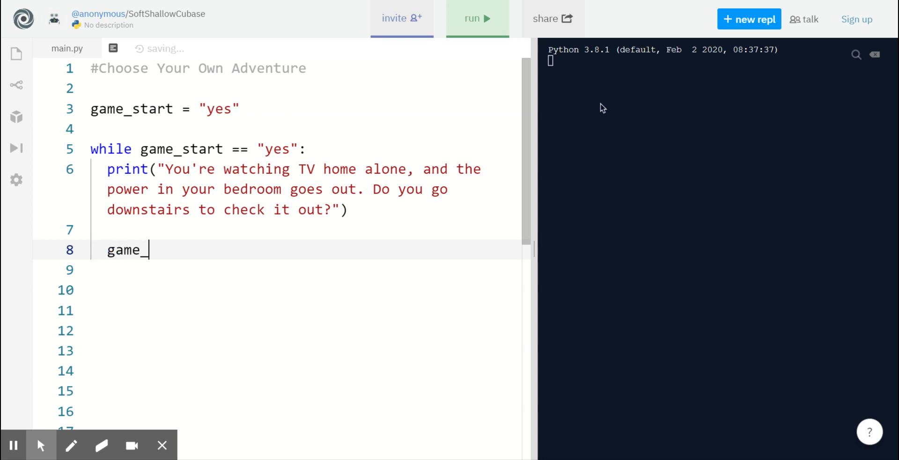
{"action": "type", "text": "start ="}
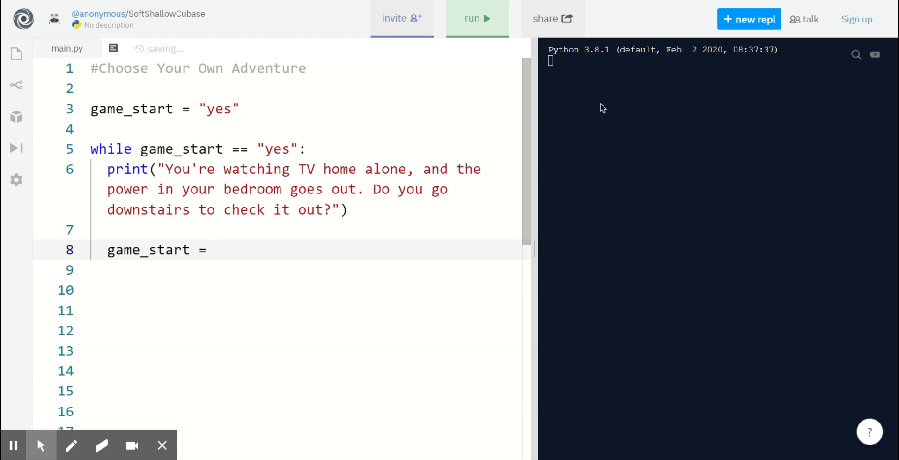
{"action": "type", "text": "in"}
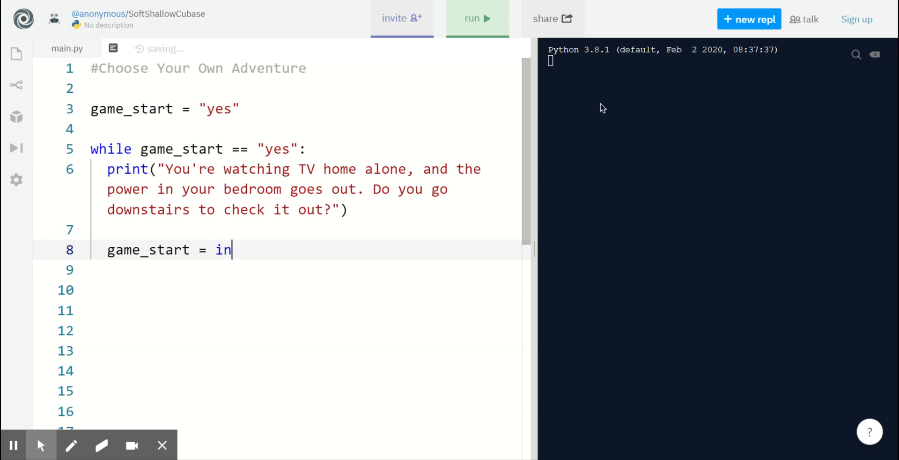
{"action": "type", "text": "put()"}
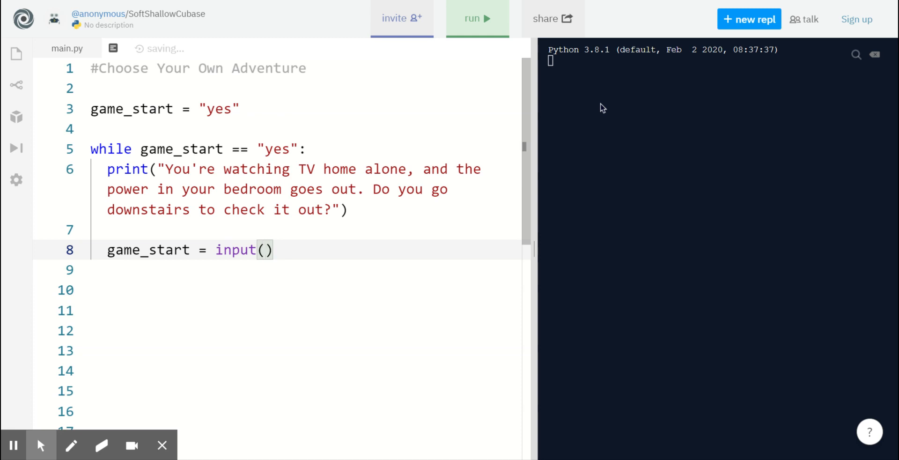
{"action": "type", "text": "\"\""}
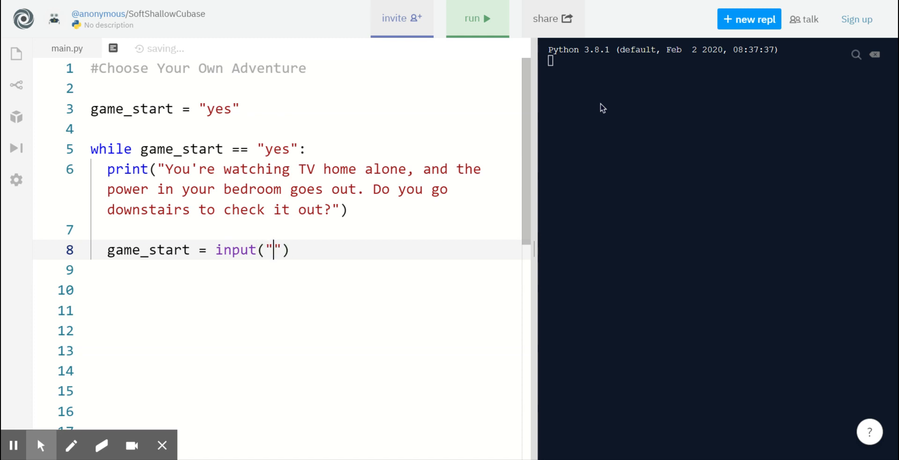
{"action": "type", "text": "Do you want to start over?"}
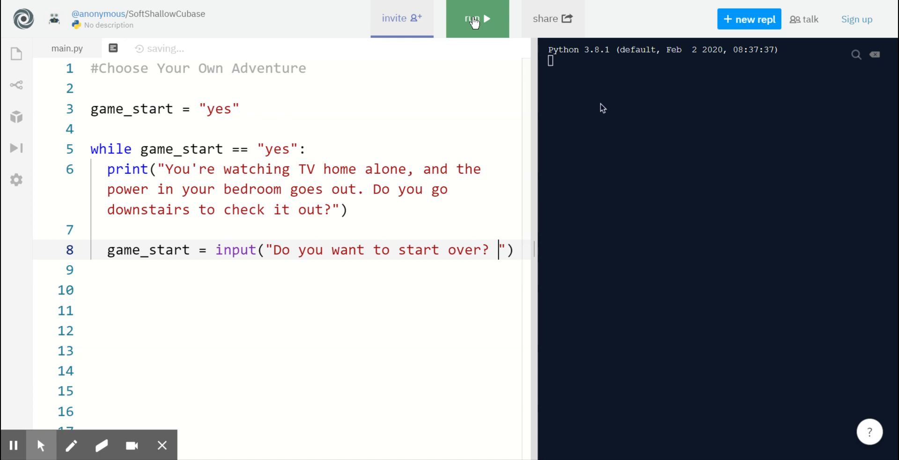
Run the game, answer yes to repeat the story, then no to end the loop.
{"action": "left_click", "coordinate": [478, 18]}
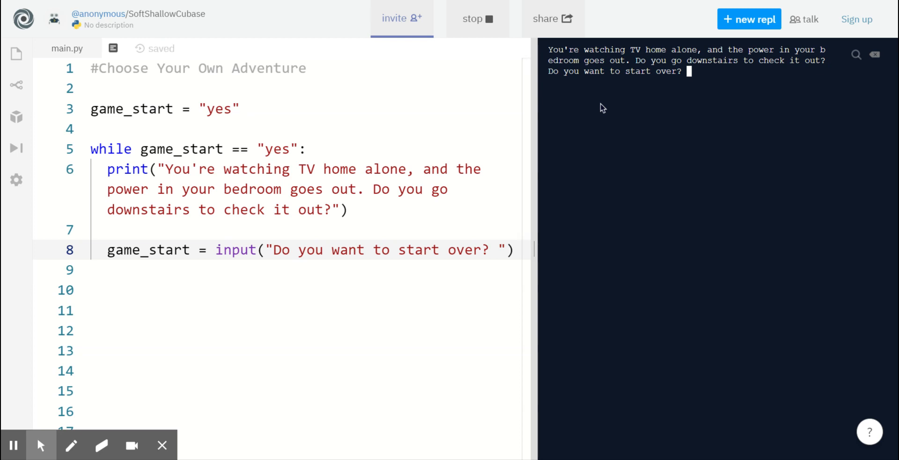
{"action": "type", "text": "yes"}
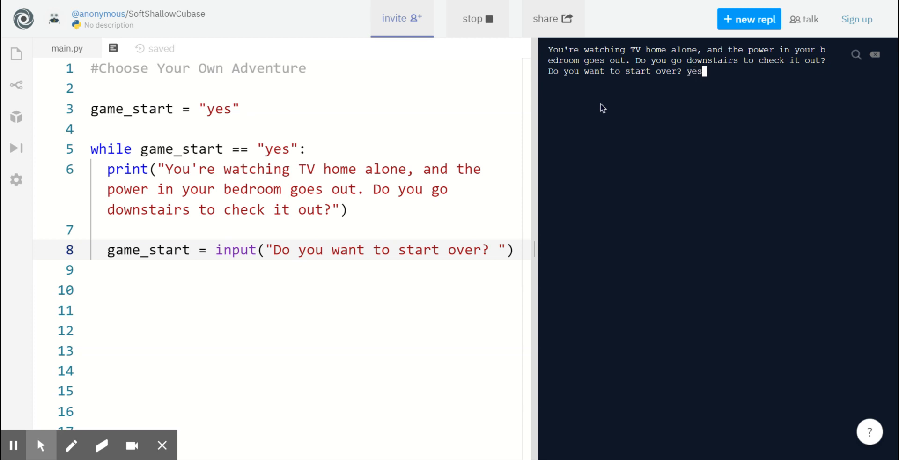
{"action": "key", "text": "Enter"}
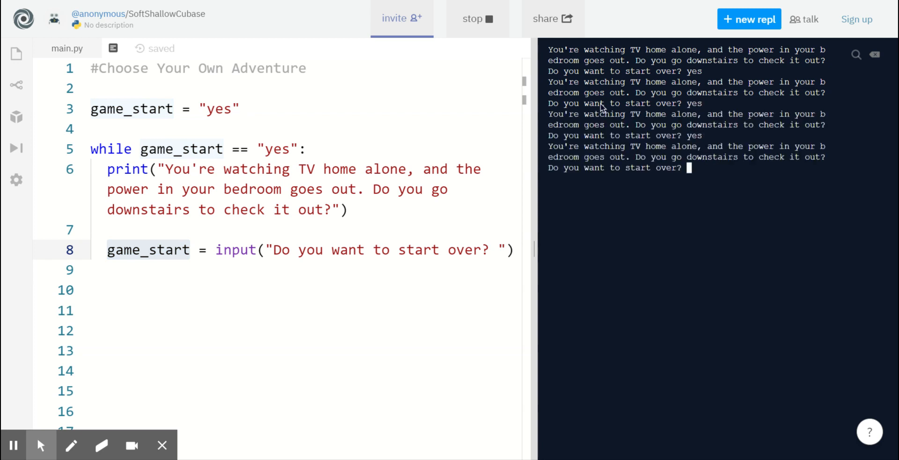
{"action": "type", "text": "no"}
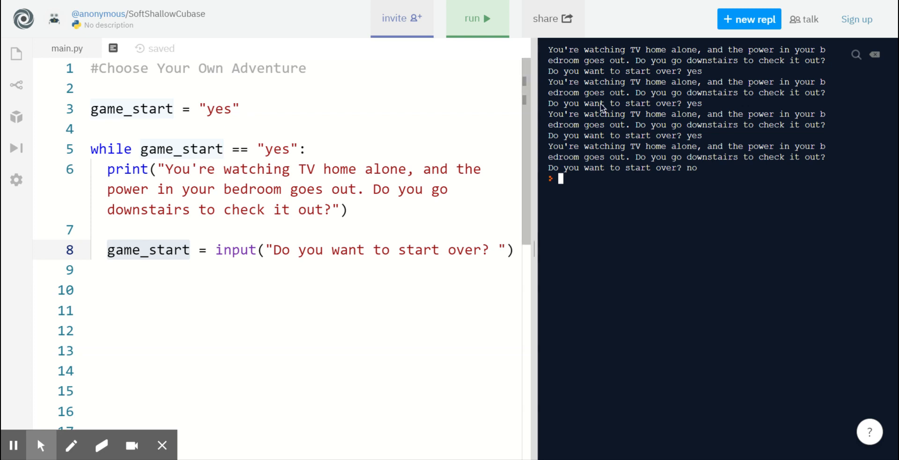
{"action": "key", "text": "Enter"}
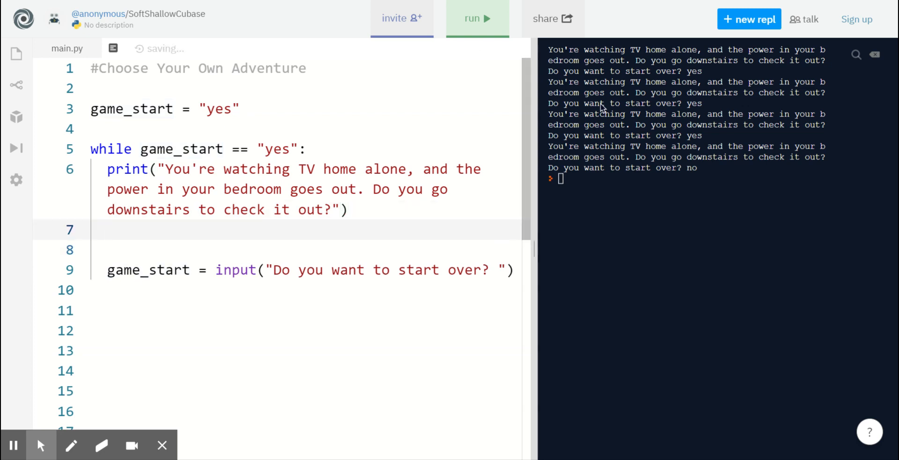
{"action": "mouse_move", "coordinate": [875, 55]}
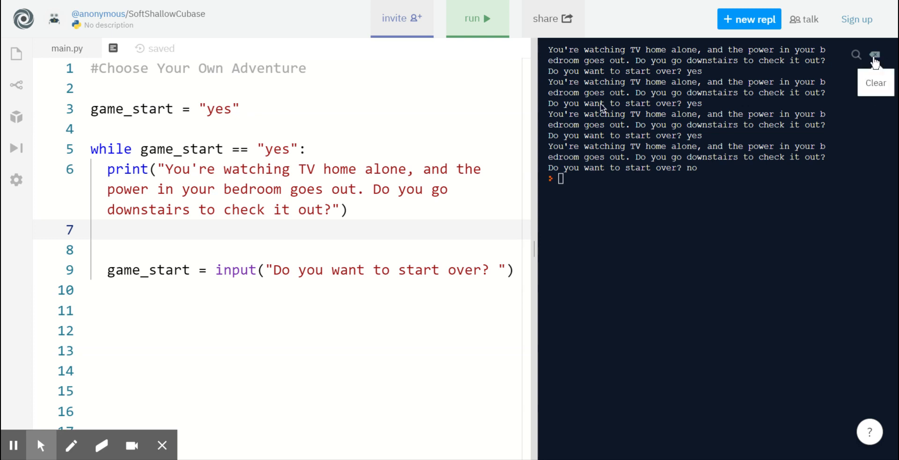
Clear the console and add answer_1 = input("yes or no? ") after the story question.
{"action": "left_click", "coordinate": [874, 56]}
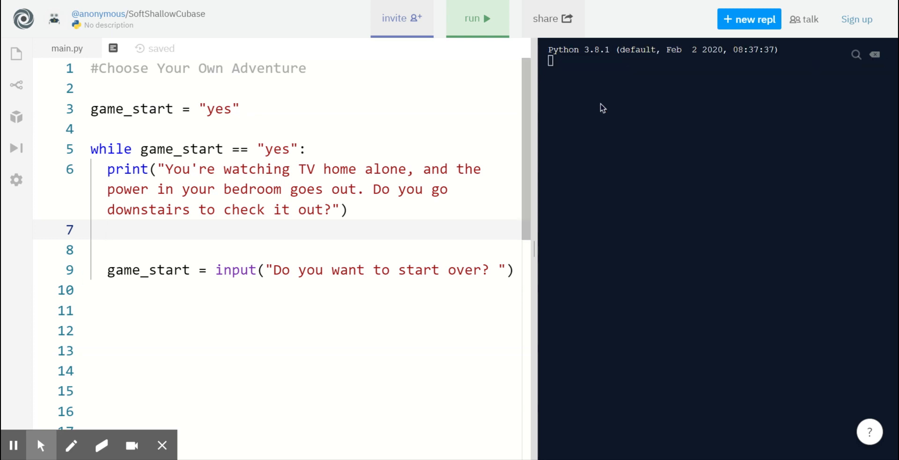
{"action": "type", "text": "answer"}
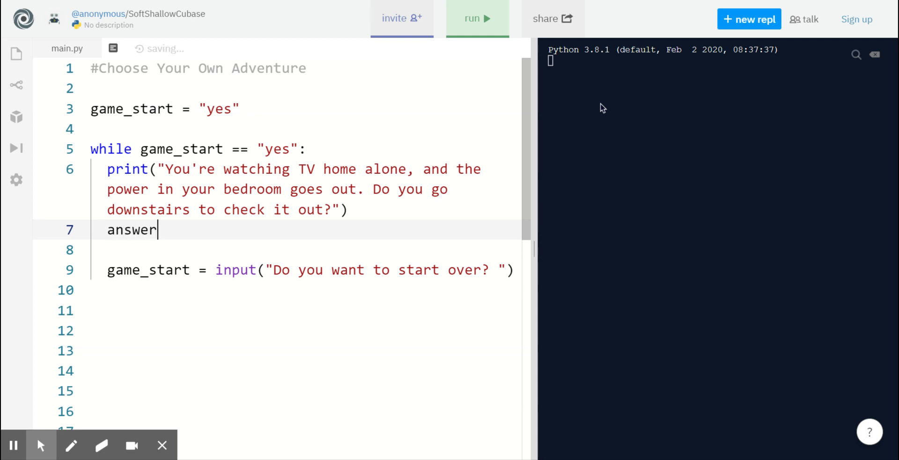
{"action": "type", "text": "_1"}
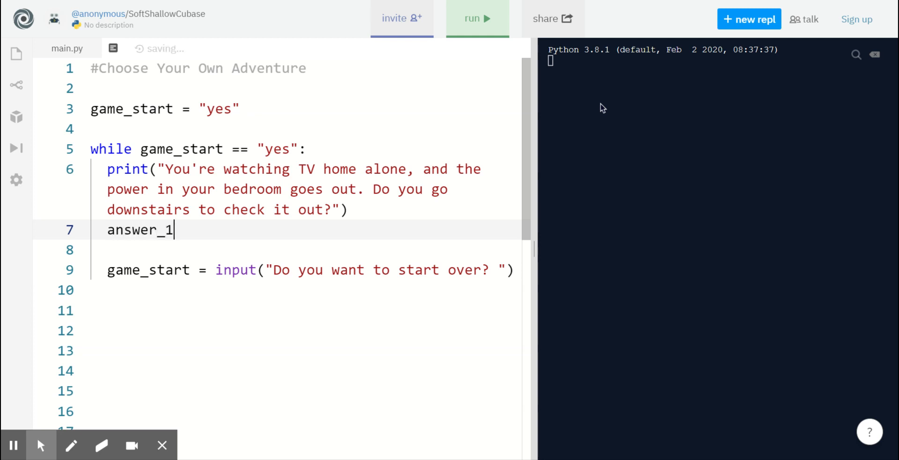
{"action": "type", "text": "="}
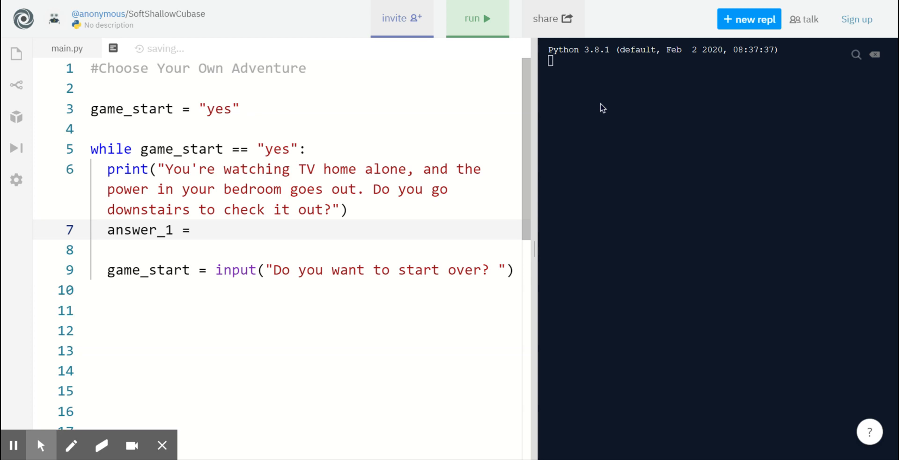
{"action": "type", "text": "input("}
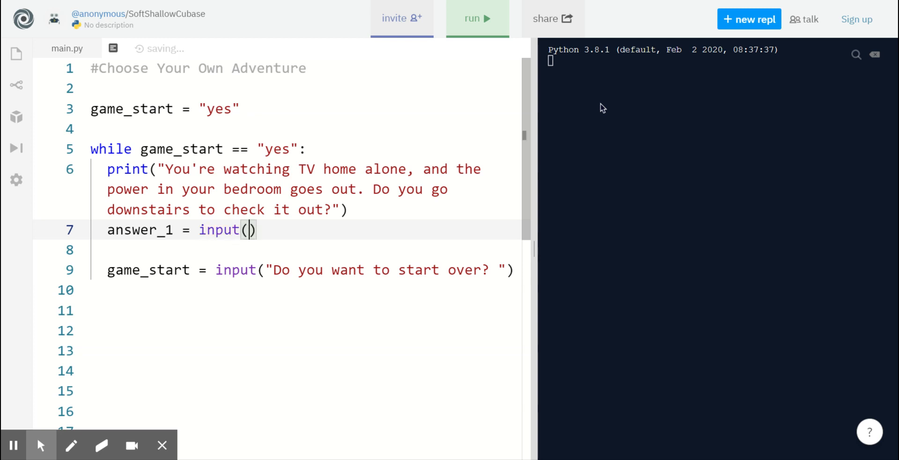
{"action": "type", "text": "\"\""}
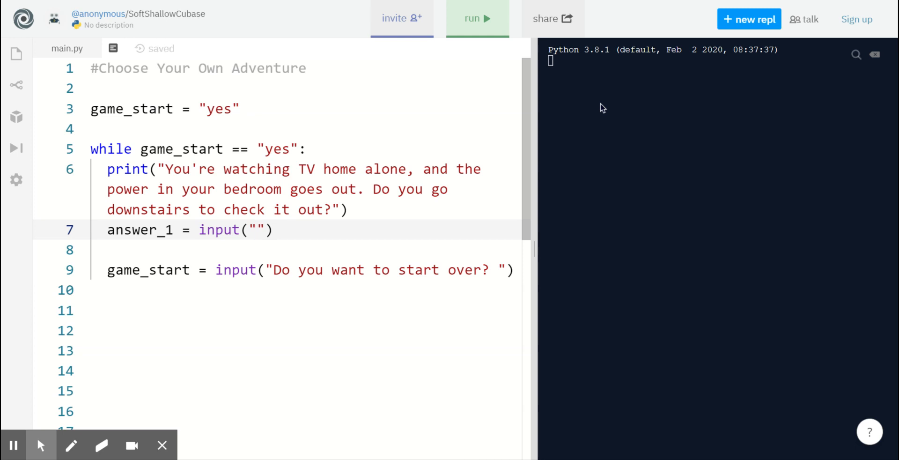
{"action": "type", "text": "yes o"}
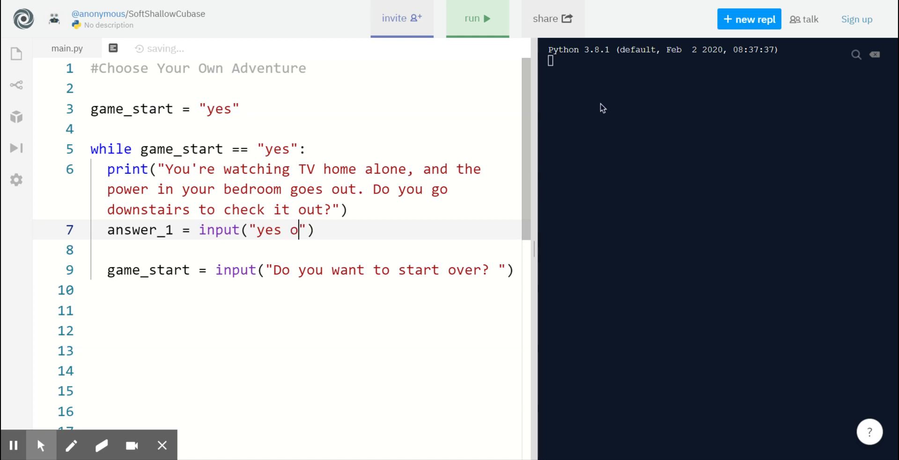
{"action": "type", "text": "r no?"}
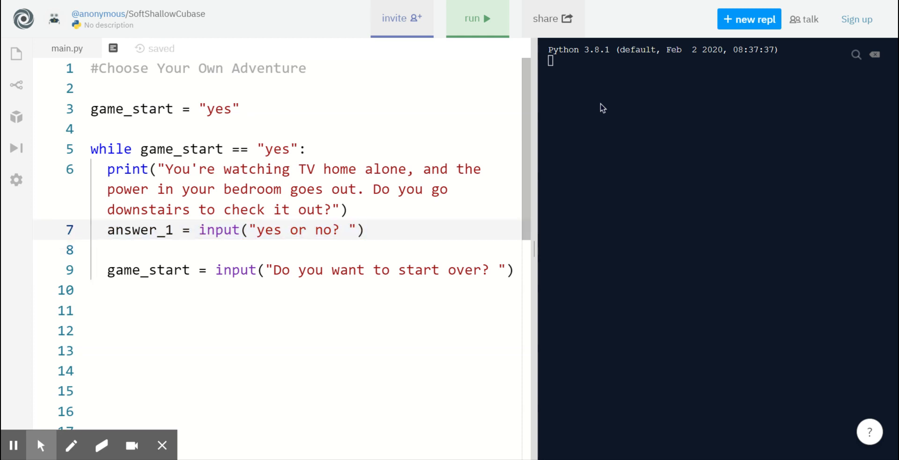
{"action": "left_click", "coordinate": [362, 230]}
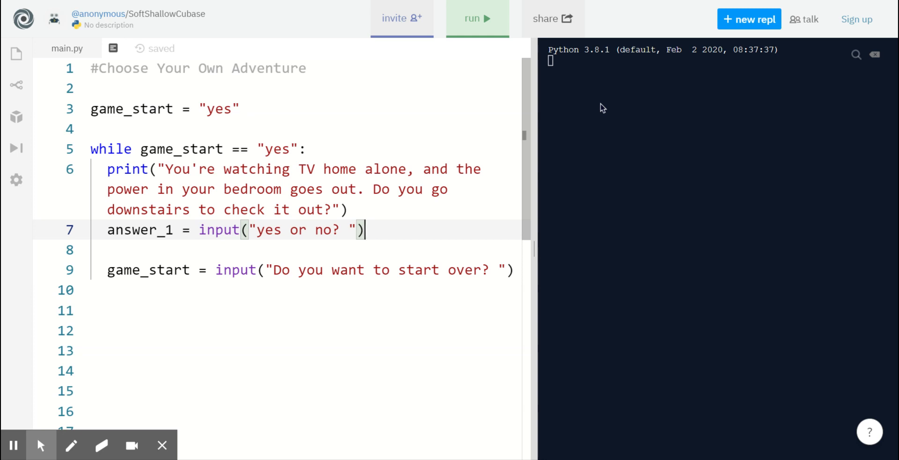
Run the game, restart once with yes, then answer no so the run ends.
{"action": "left_click", "coordinate": [477, 19]}
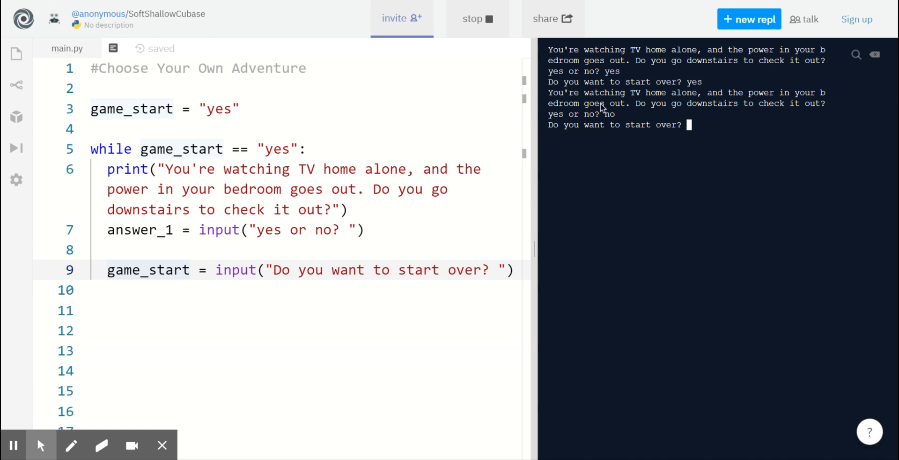
{"action": "type", "text": "no"}
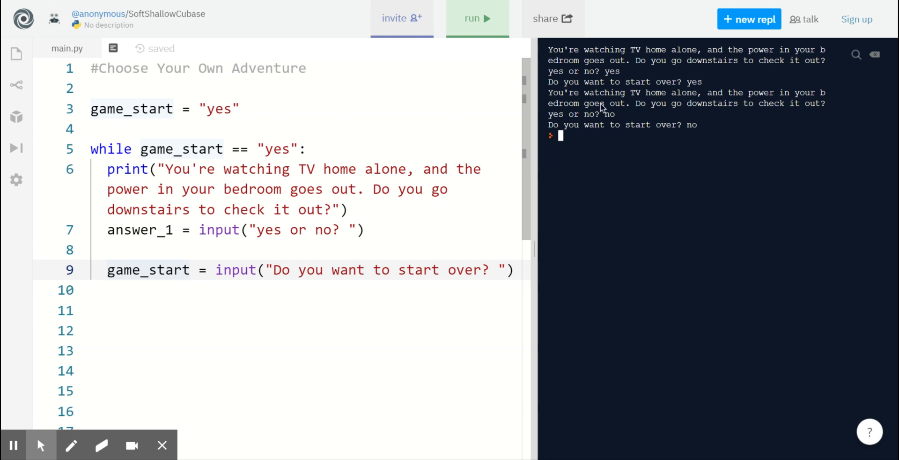
{"action": "mouse_move", "coordinate": [668, 3]}
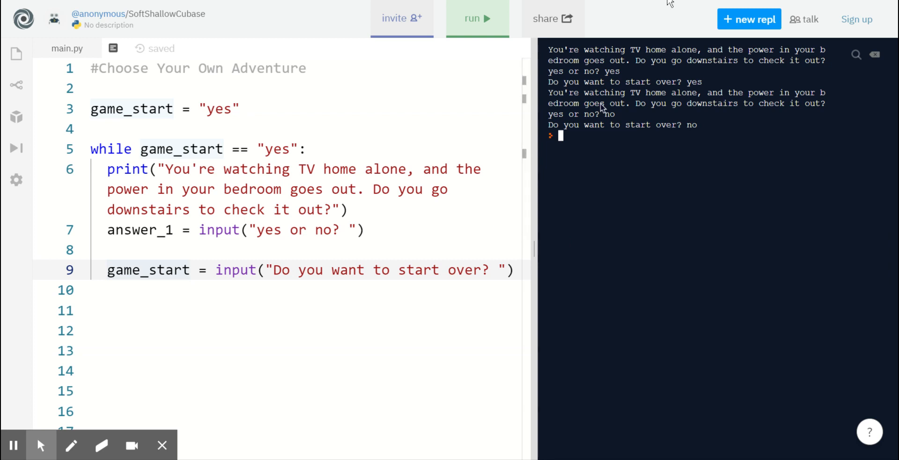